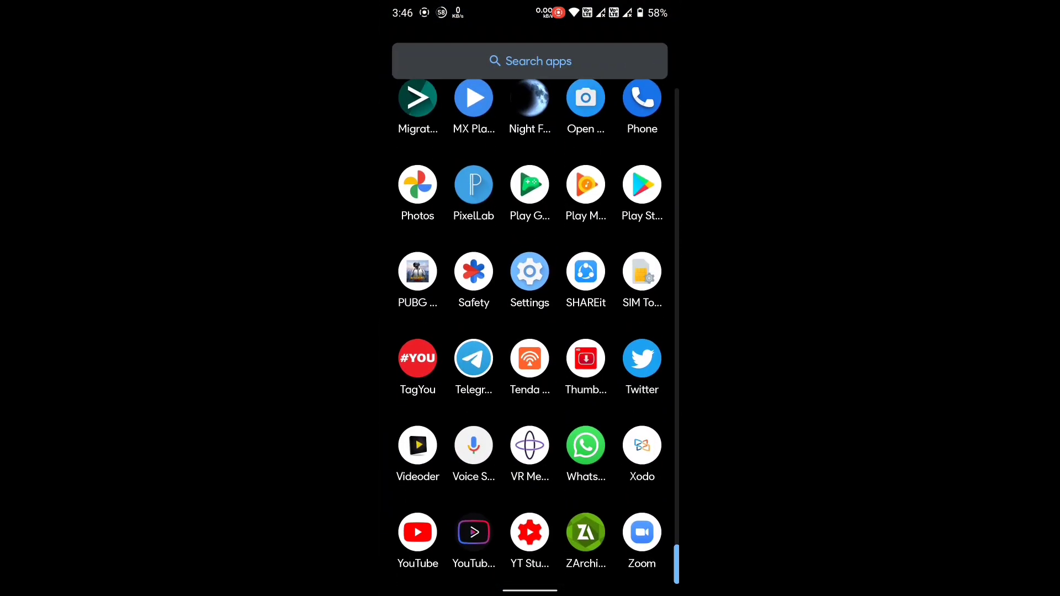
Check the current ROM's Android version details under Settings > About phone.
click(529, 271)
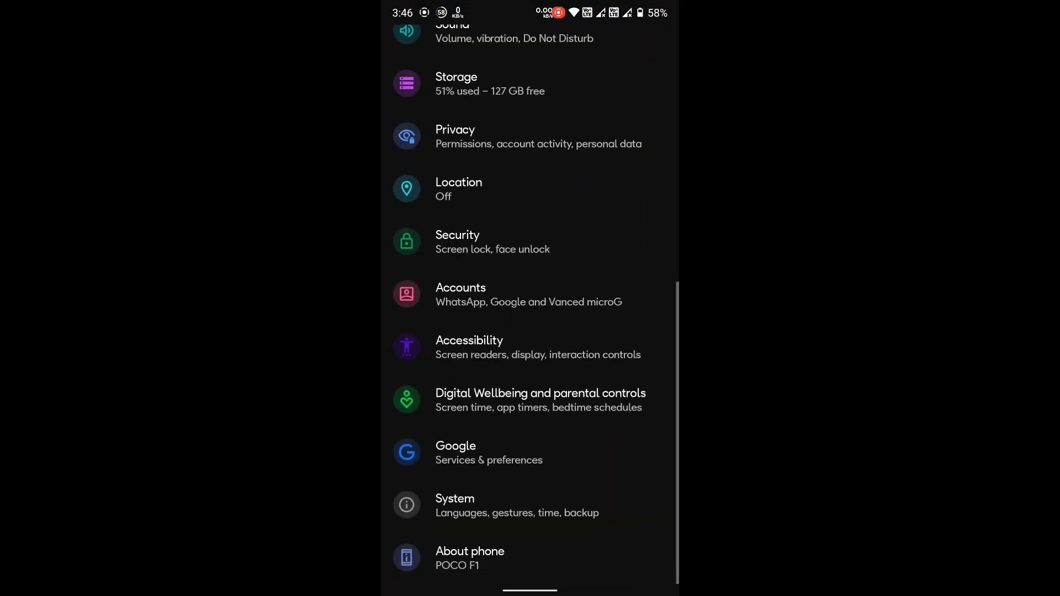
click(471, 557)
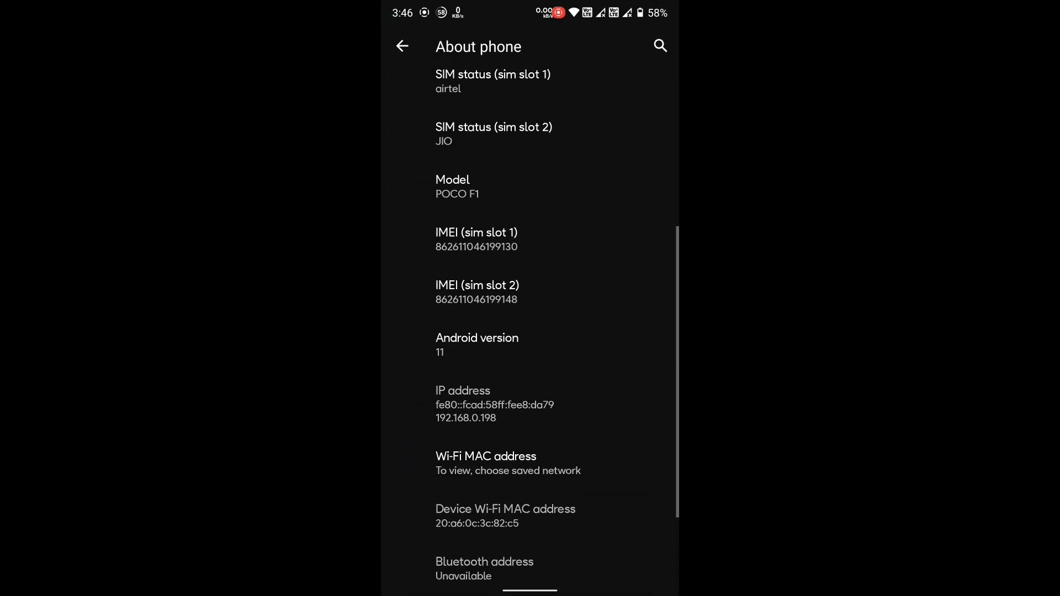
click(477, 344)
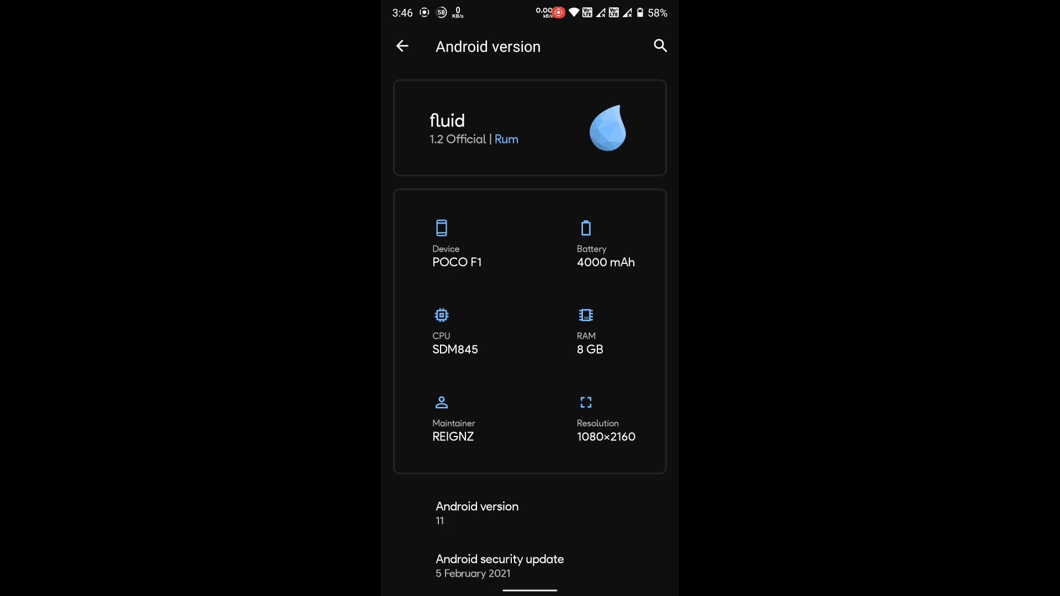
scroll(down, 3)
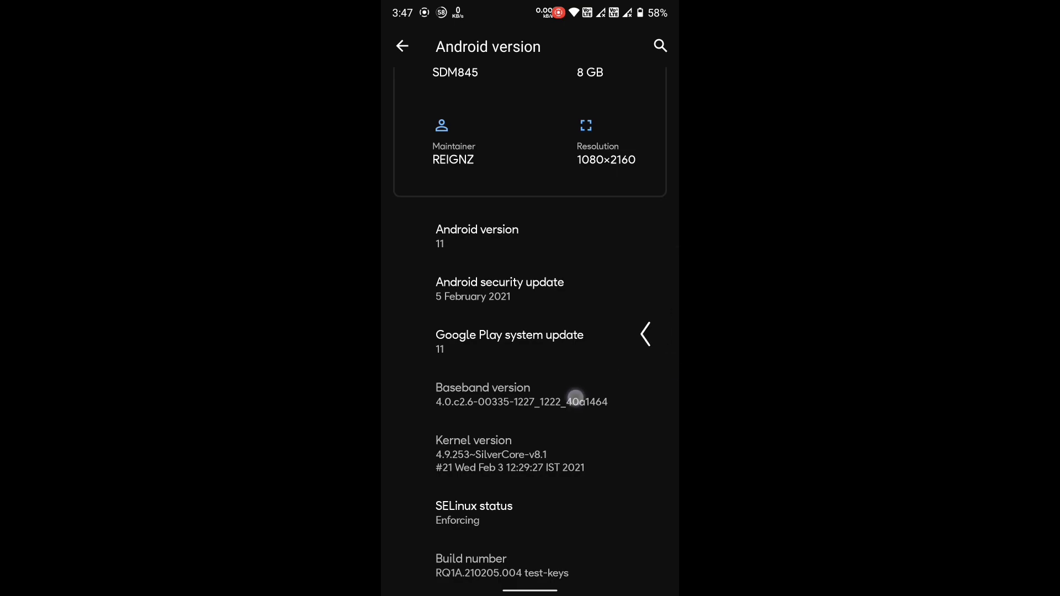
click(402, 47)
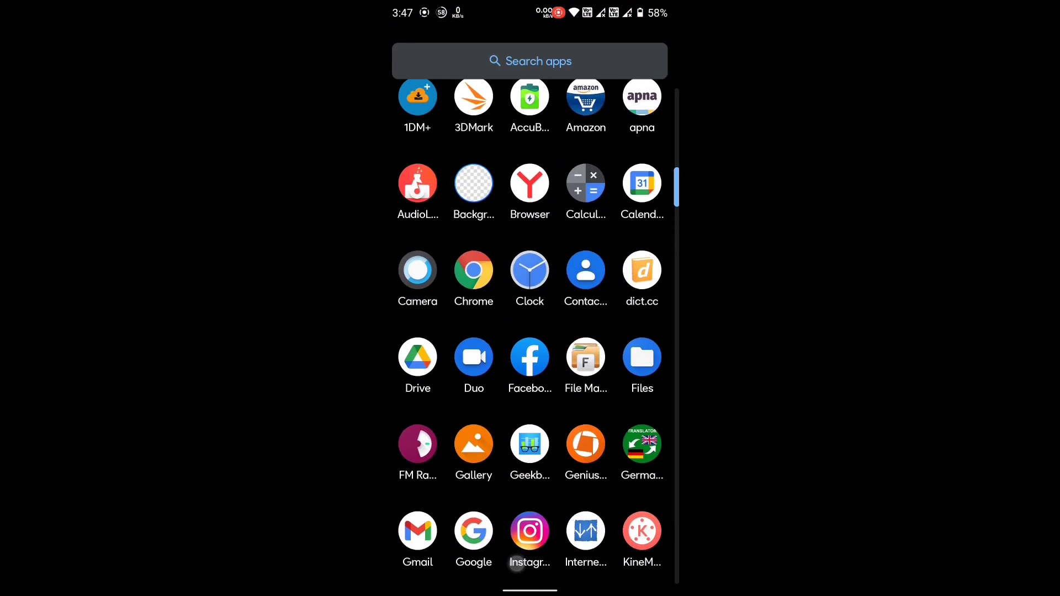
click(586, 357)
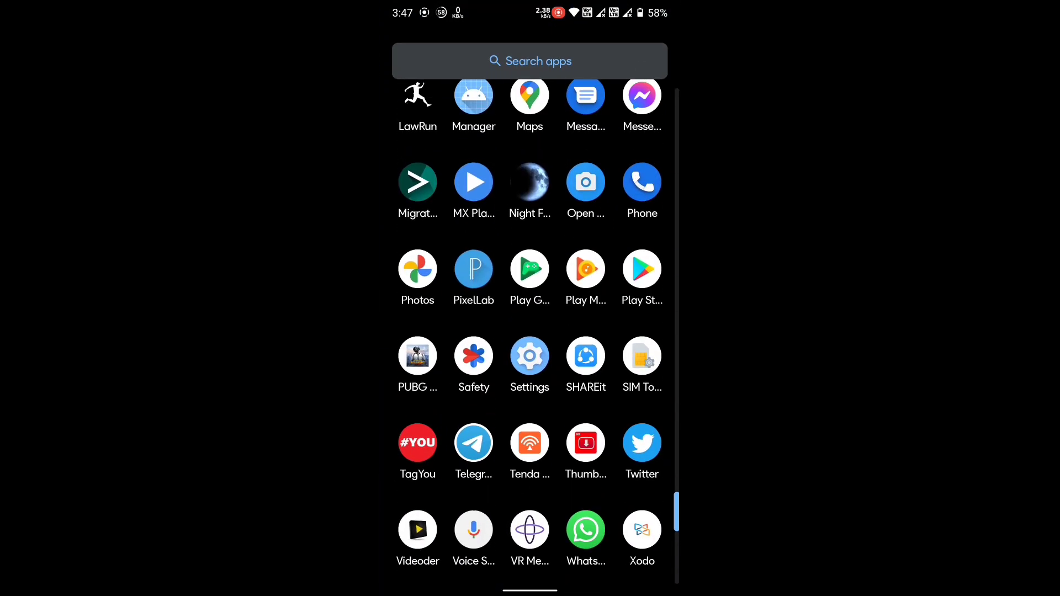
In Security, replace the pattern screen lock with Swipe and confirm removing device protection.
click(528, 354)
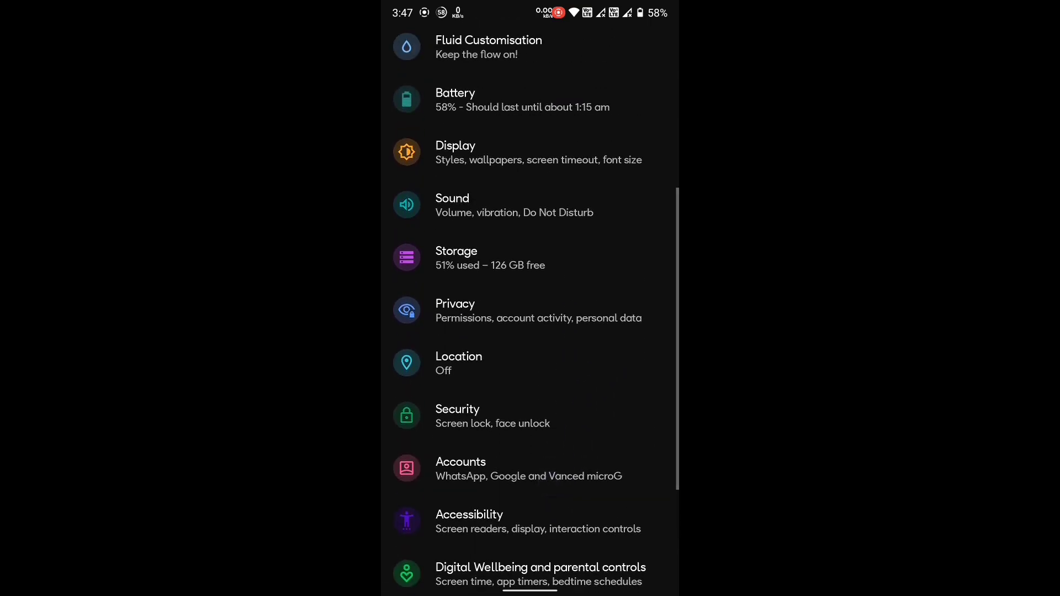
click(457, 417)
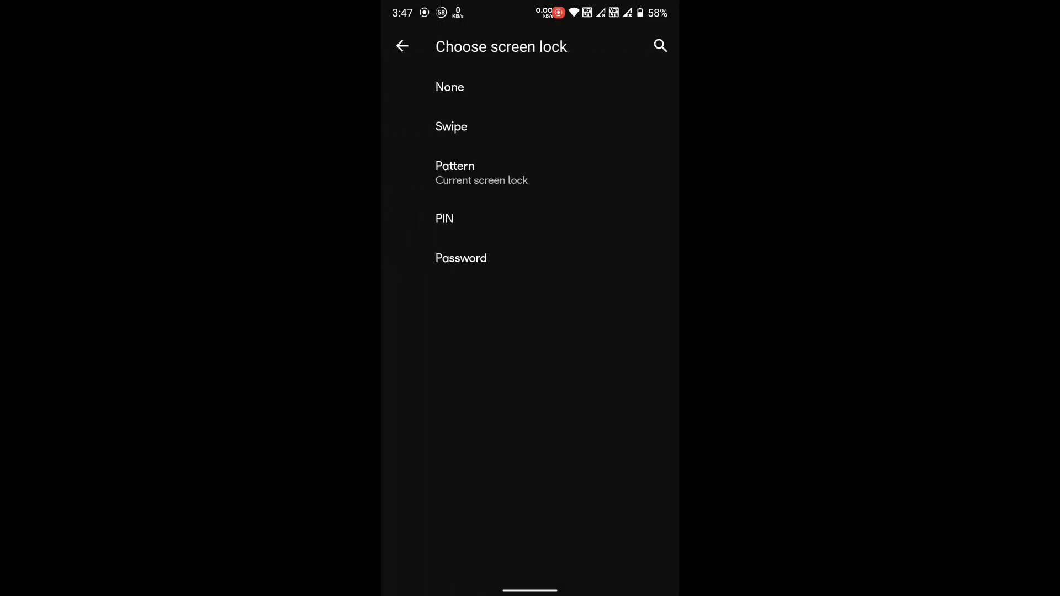
click(449, 86)
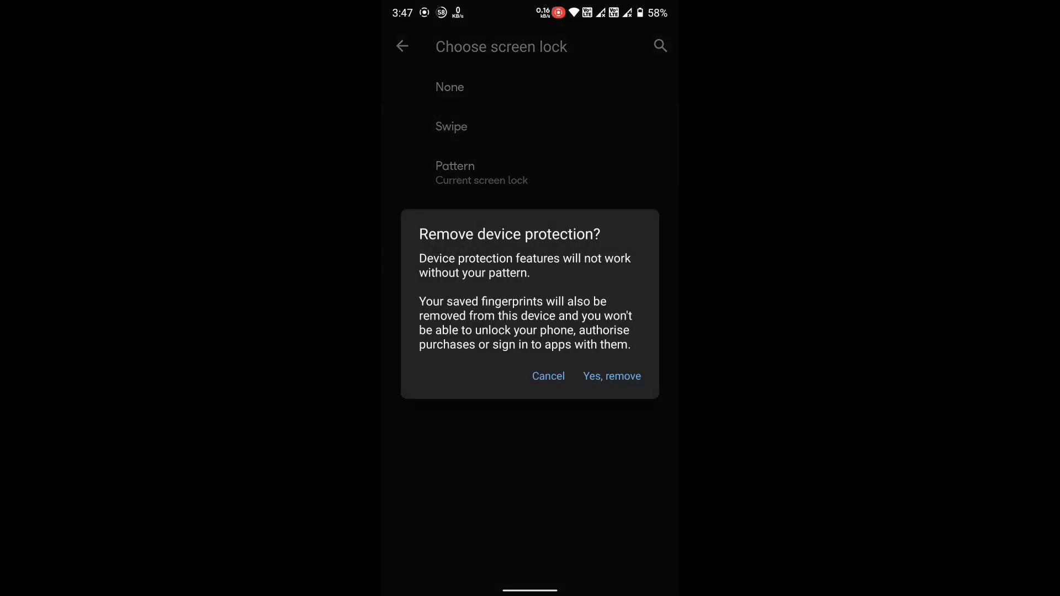
click(611, 376)
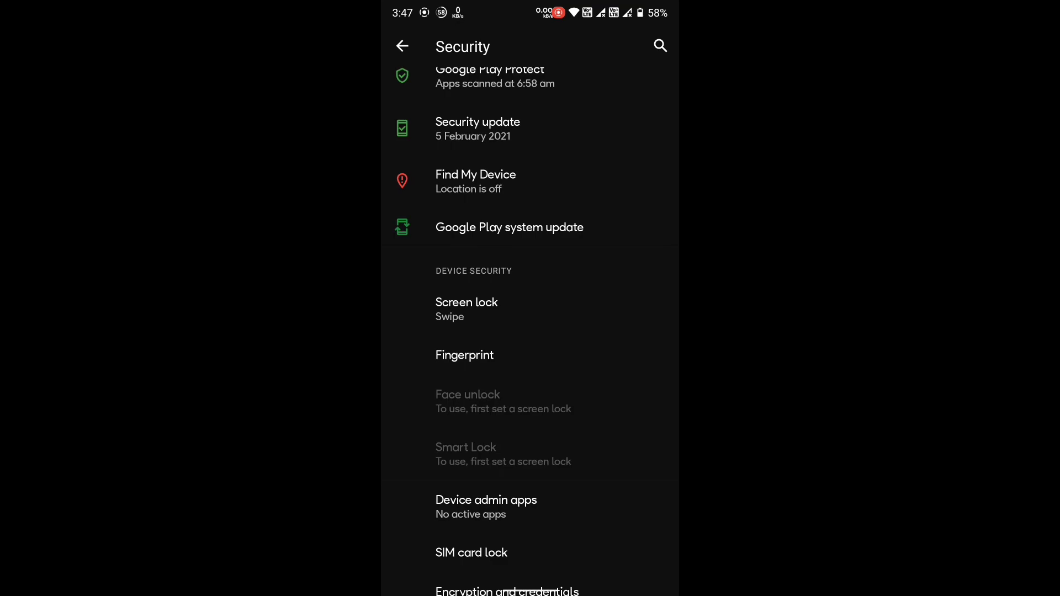
scroll(down, 3)
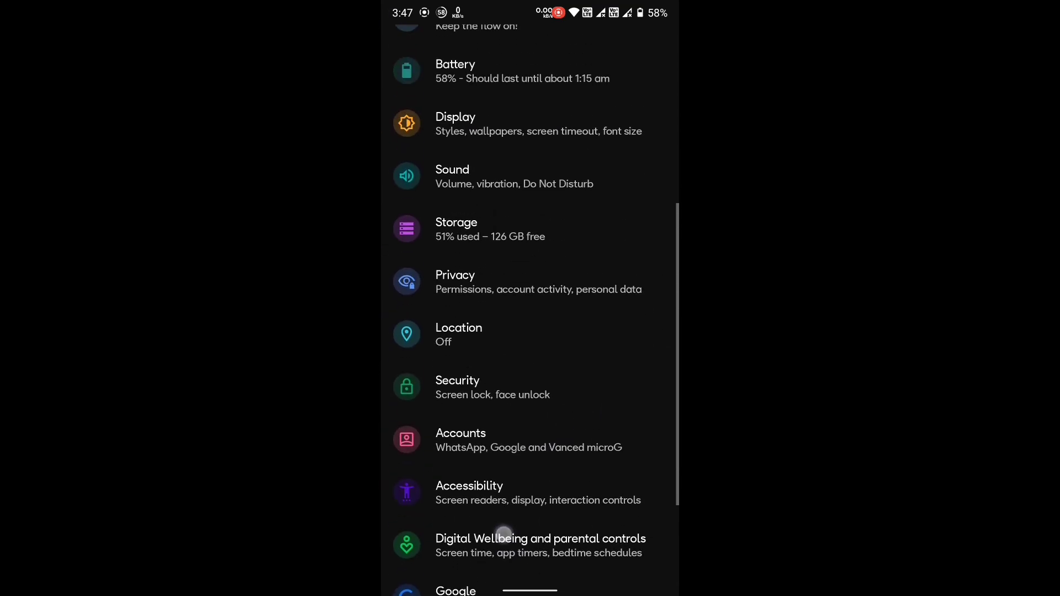
click(460, 439)
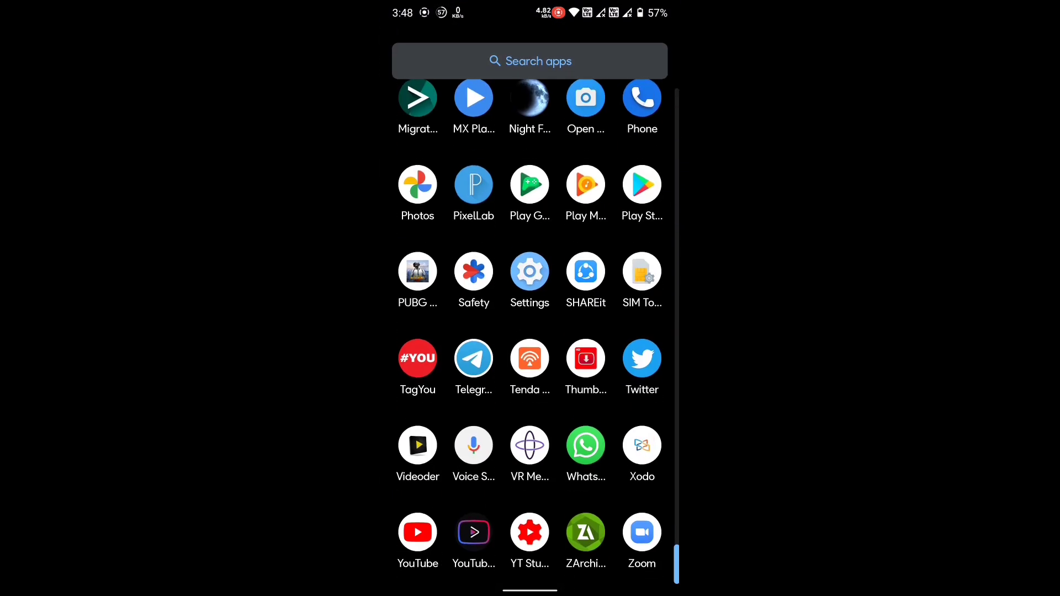
Power off and boot into TWRP recovery with the volume-up and power keys.
scroll(down, 3)
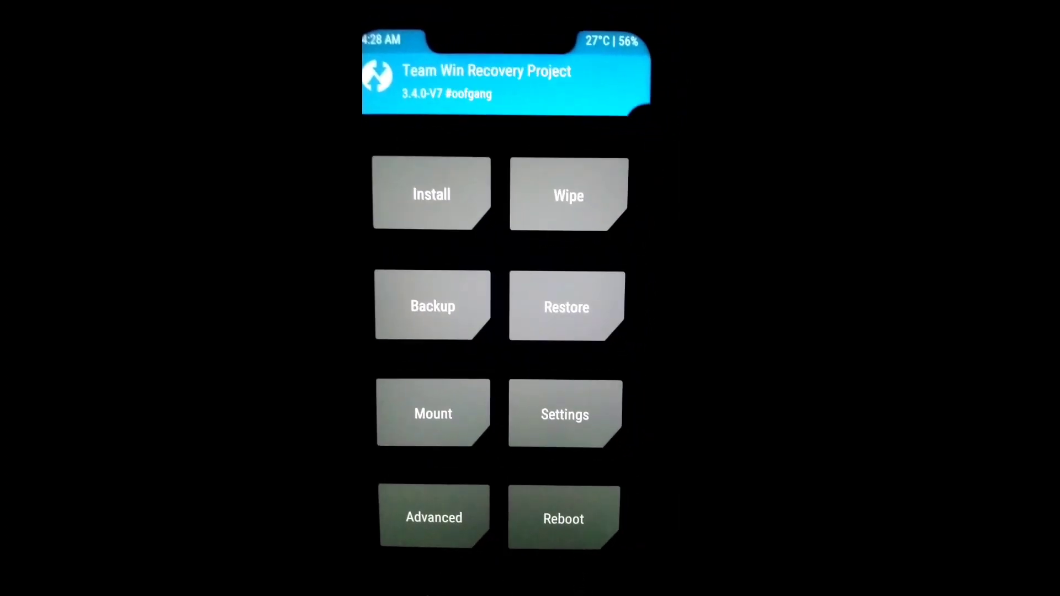
In Advanced Wipe, tick Dalvik/ART Cache, Cache, System and Data and swipe to wipe them.
click(569, 195)
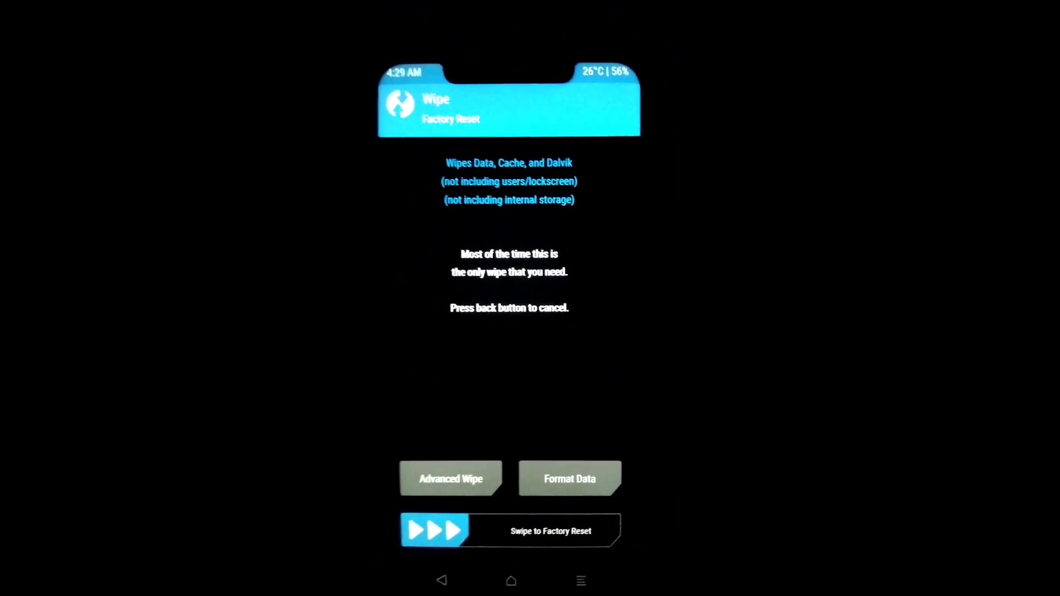
click(451, 479)
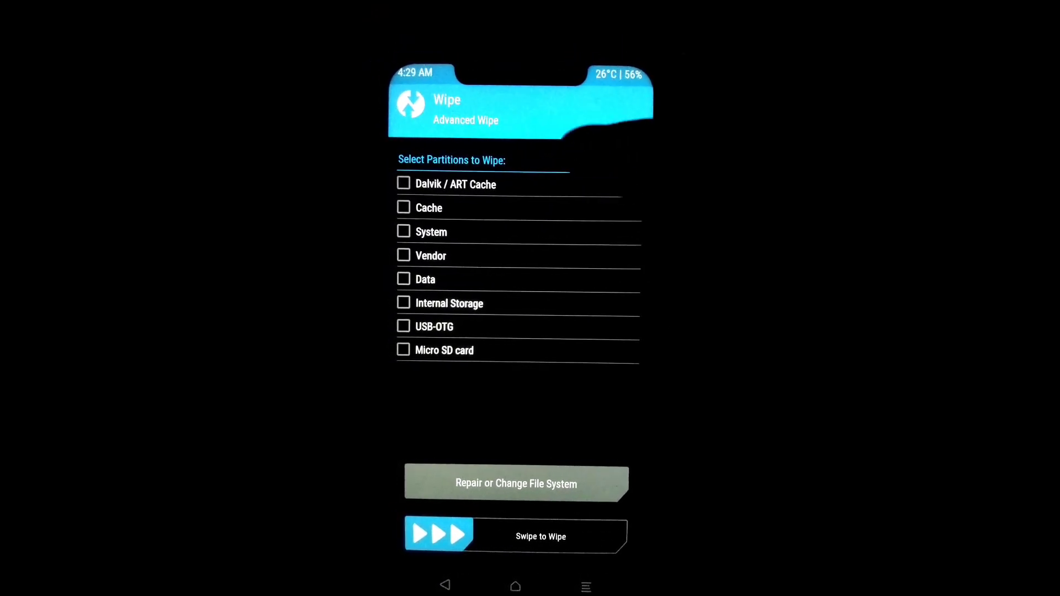
click(407, 210)
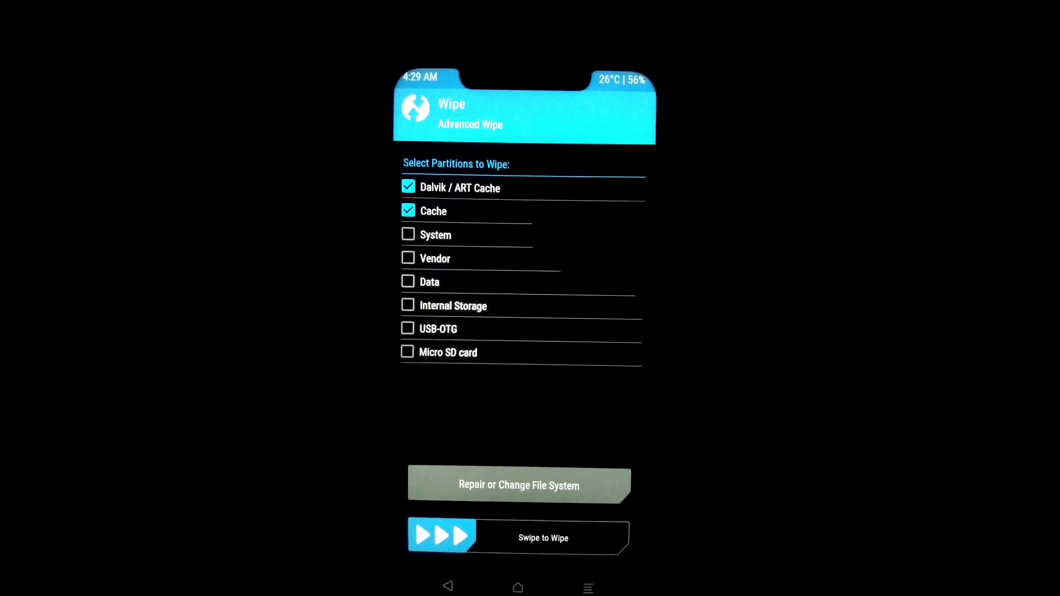
click(435, 234)
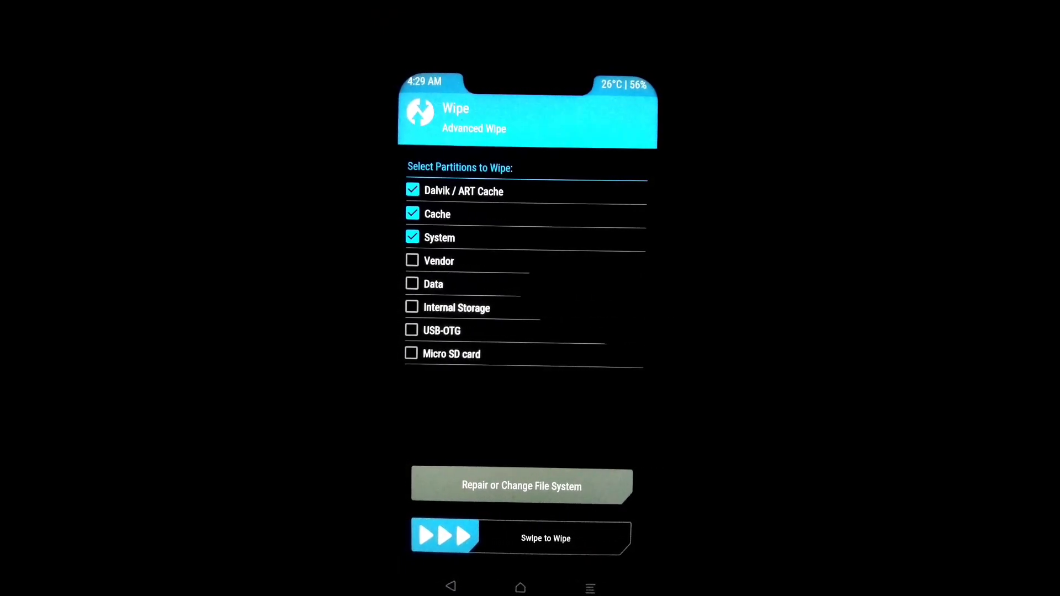
click(412, 284)
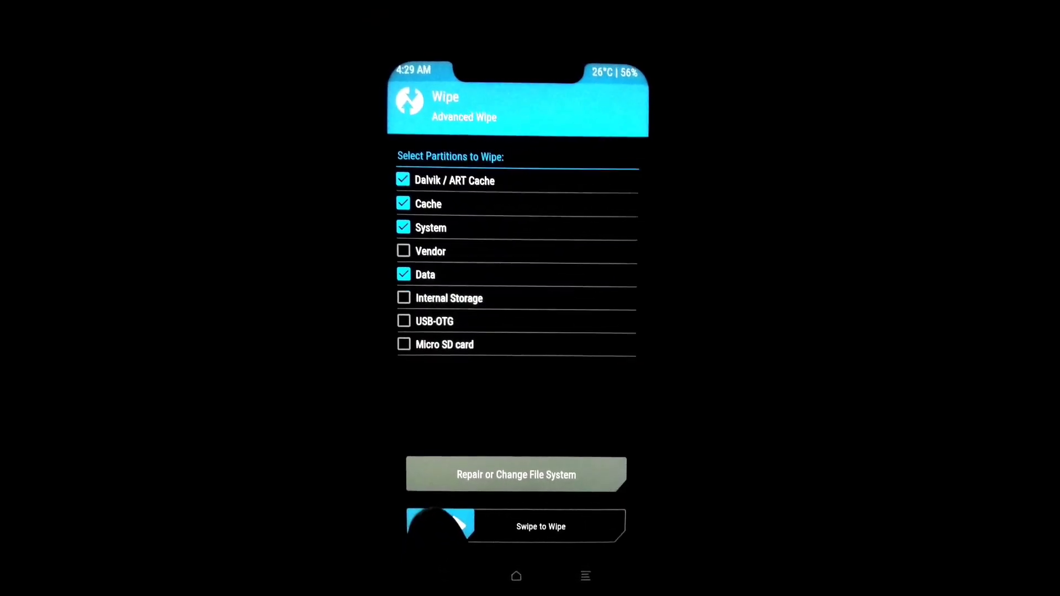
drag(440, 526, 608, 527)
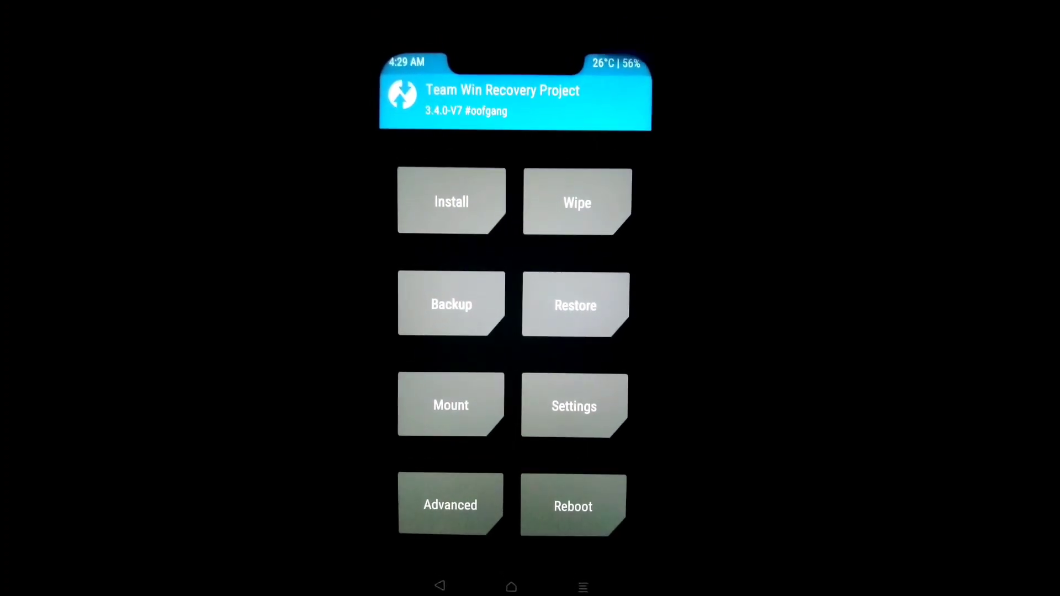
click(451, 201)
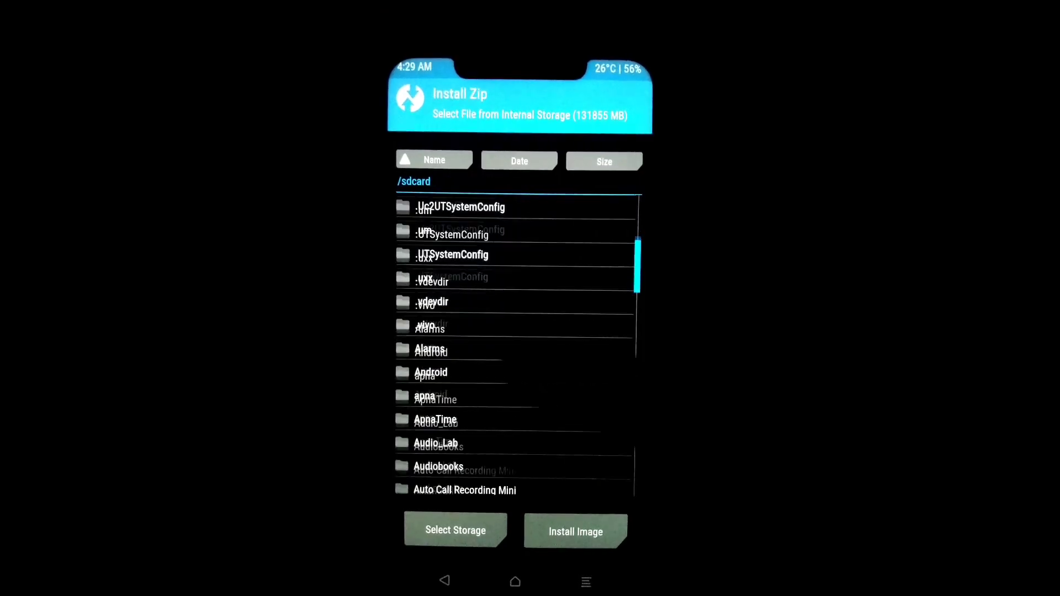
From ROMs > kraken, queue the Kraken-11 GApps zip and DisableForceEncryption zip and swipe to flash.
scroll(down, 3)
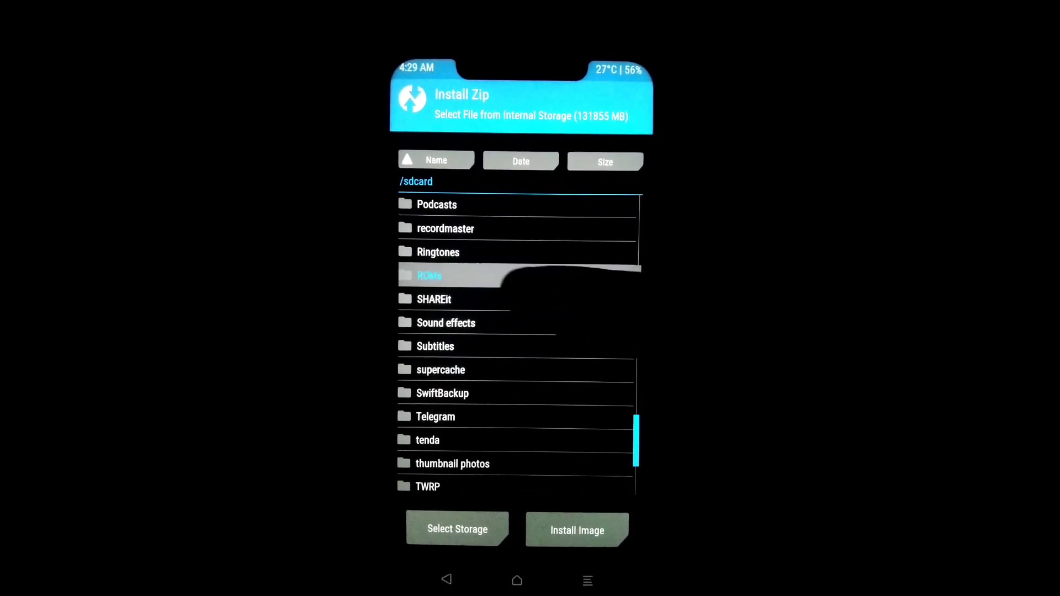
click(429, 275)
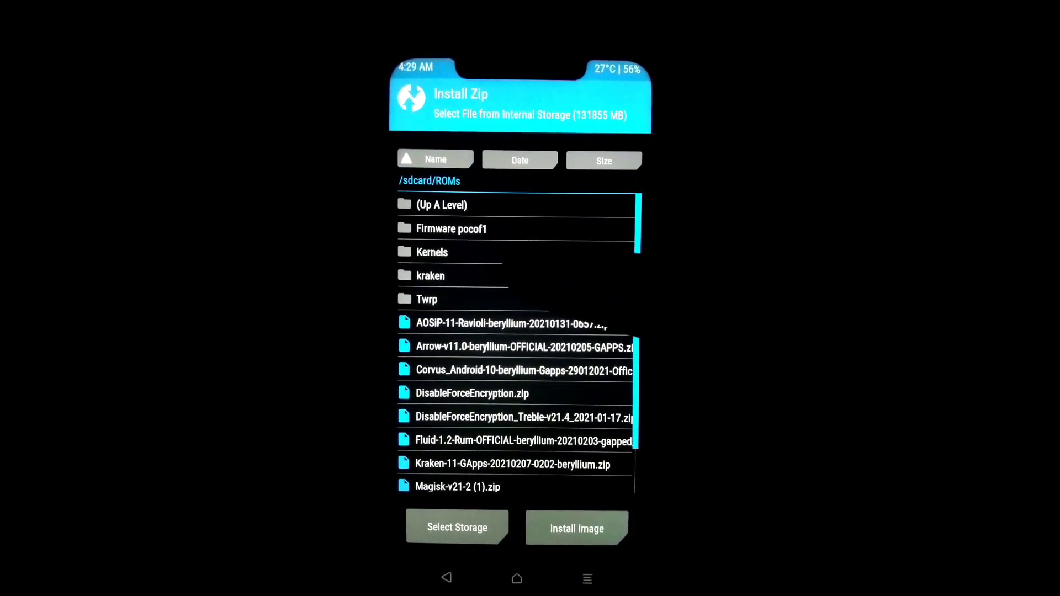
click(430, 275)
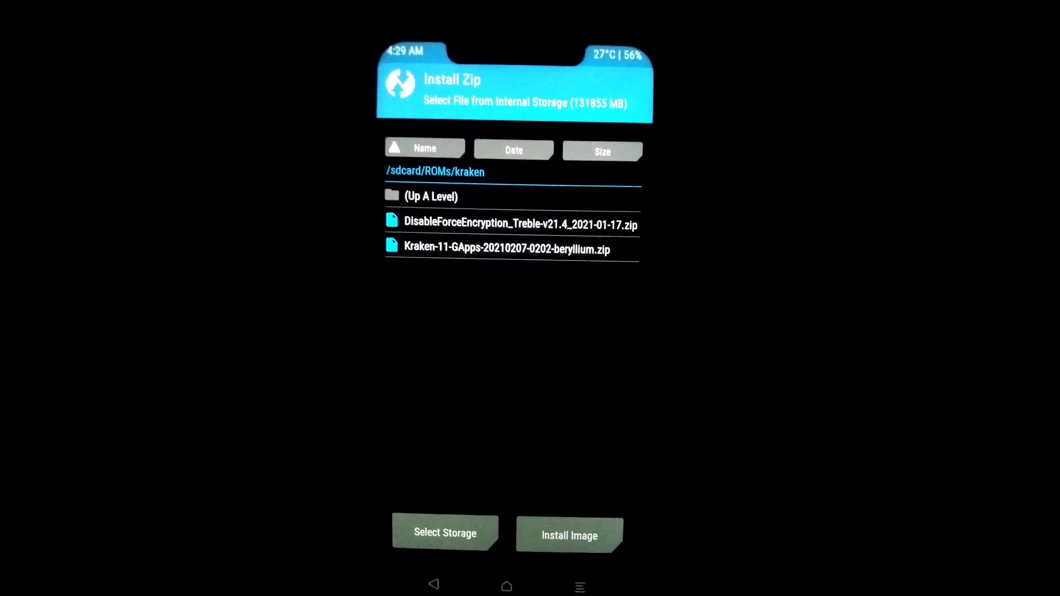
click(506, 248)
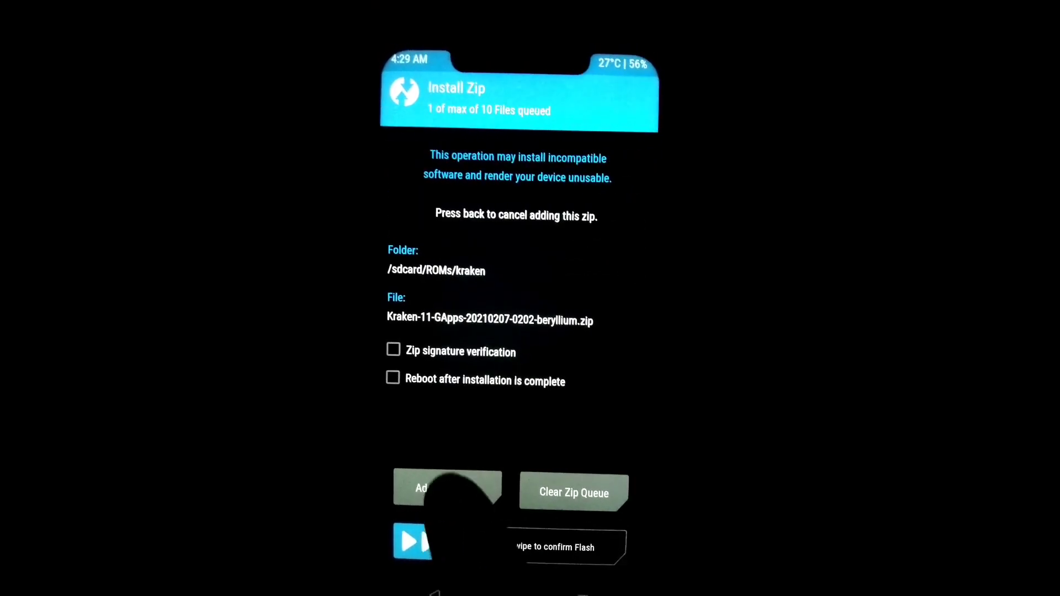
click(448, 487)
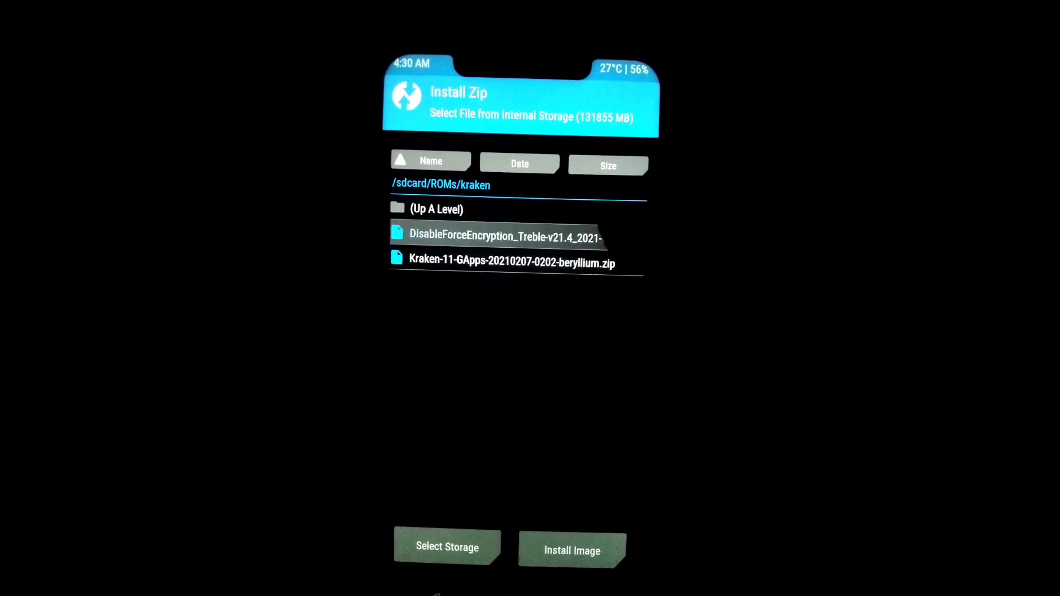
click(505, 236)
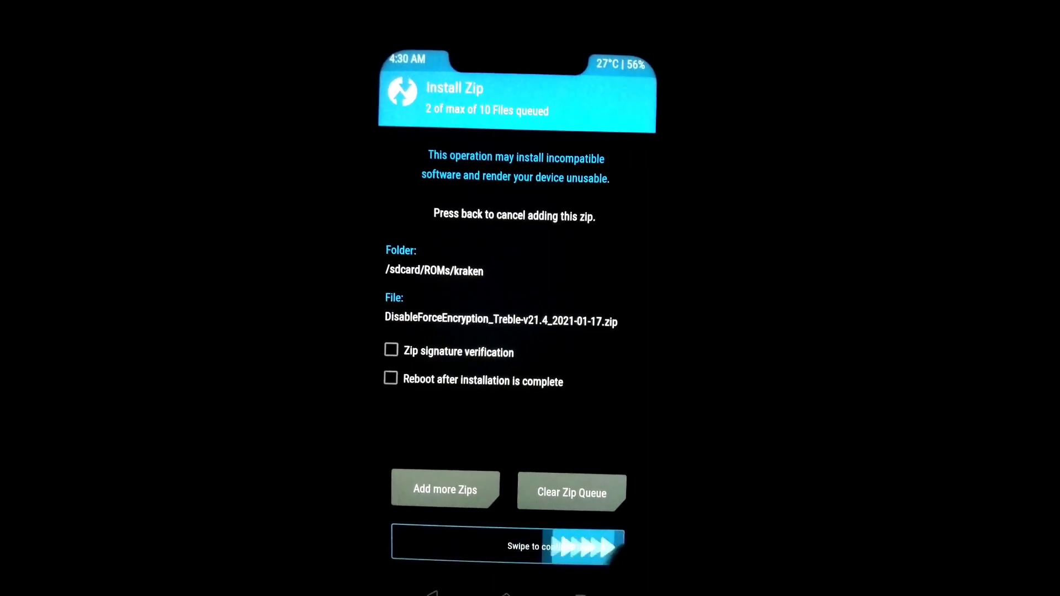
drag(440, 546, 615, 546)
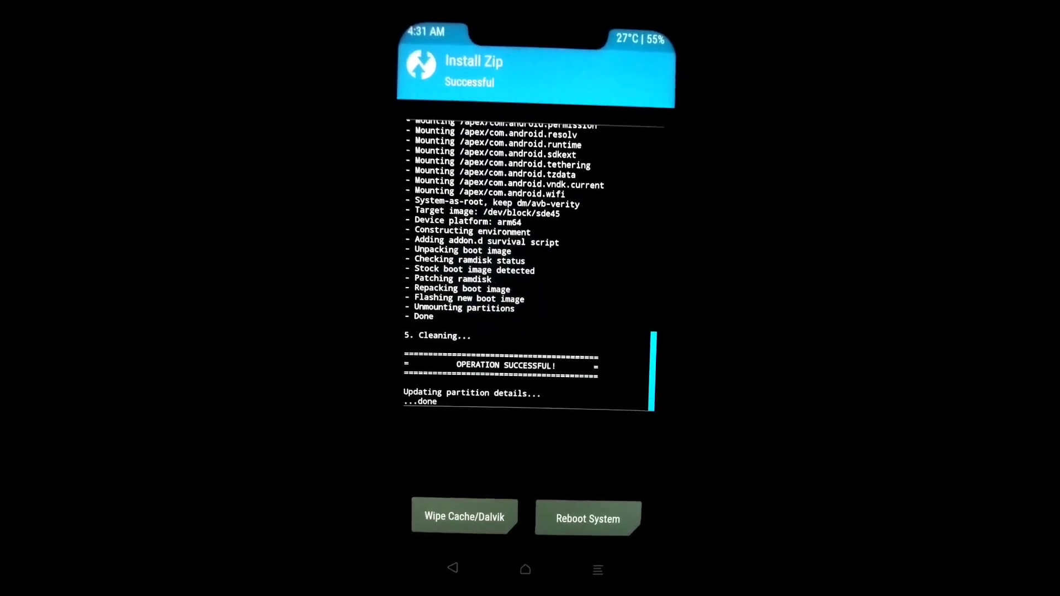
Wipe Cache/Dalvik after the flash and reboot into the new system.
click(464, 515)
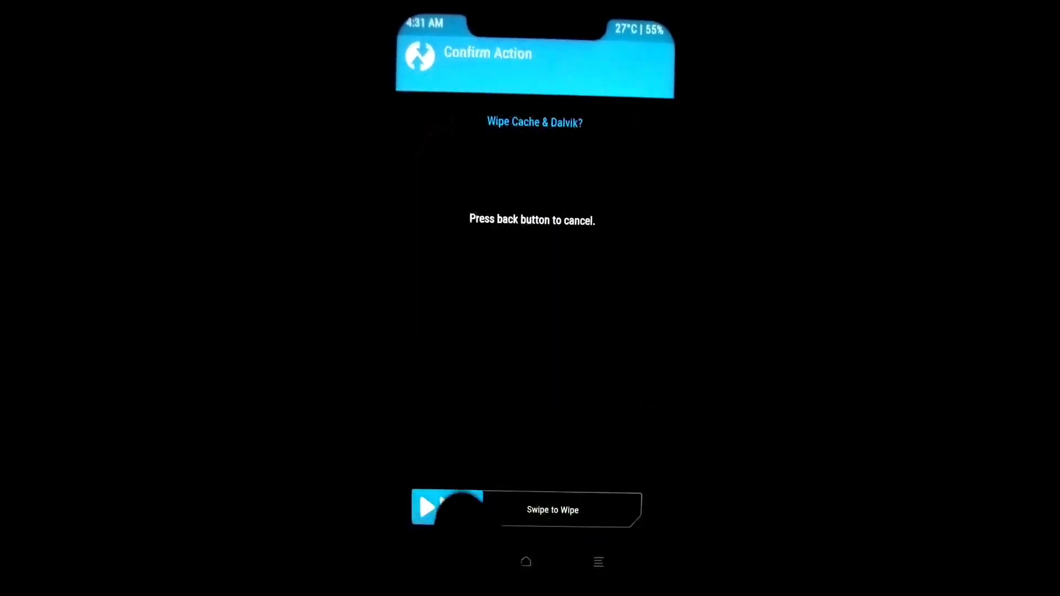
drag(427, 507, 636, 508)
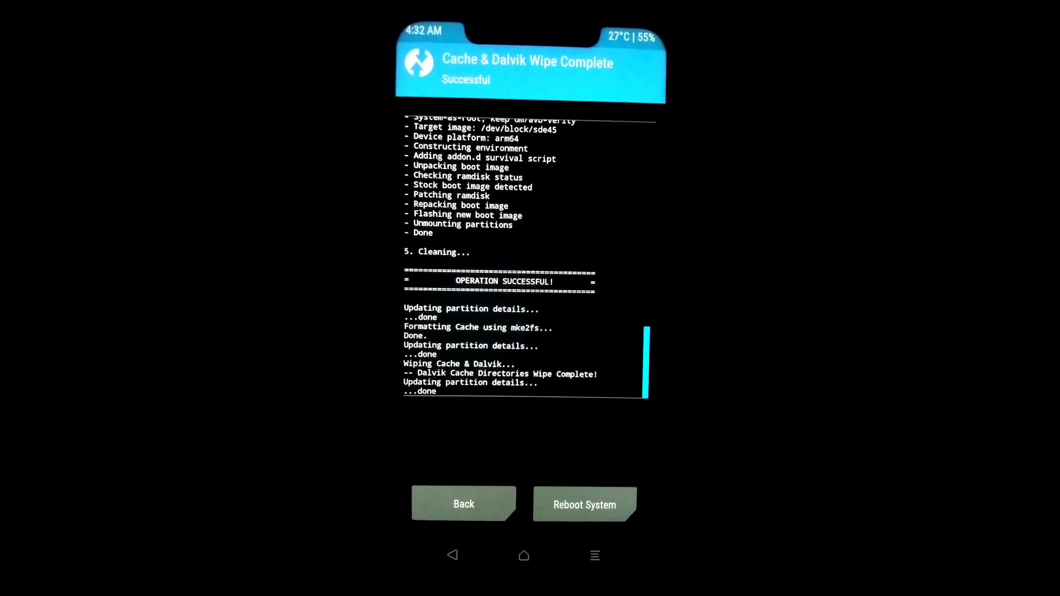
click(584, 505)
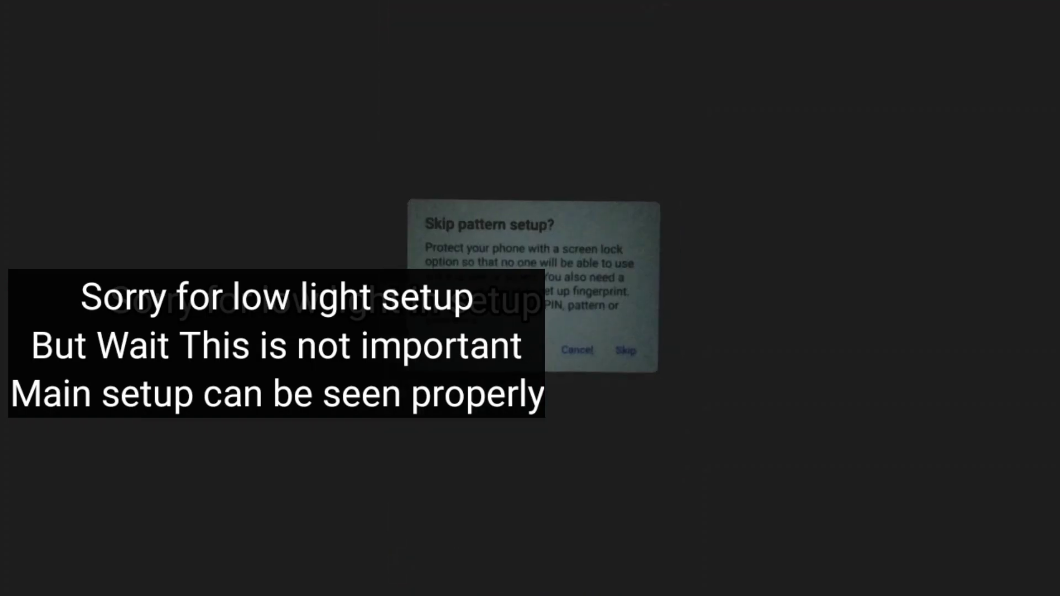
Skip pattern setup and finish the wizard, reaching the Android 11 version page in Settings.
click(624, 350)
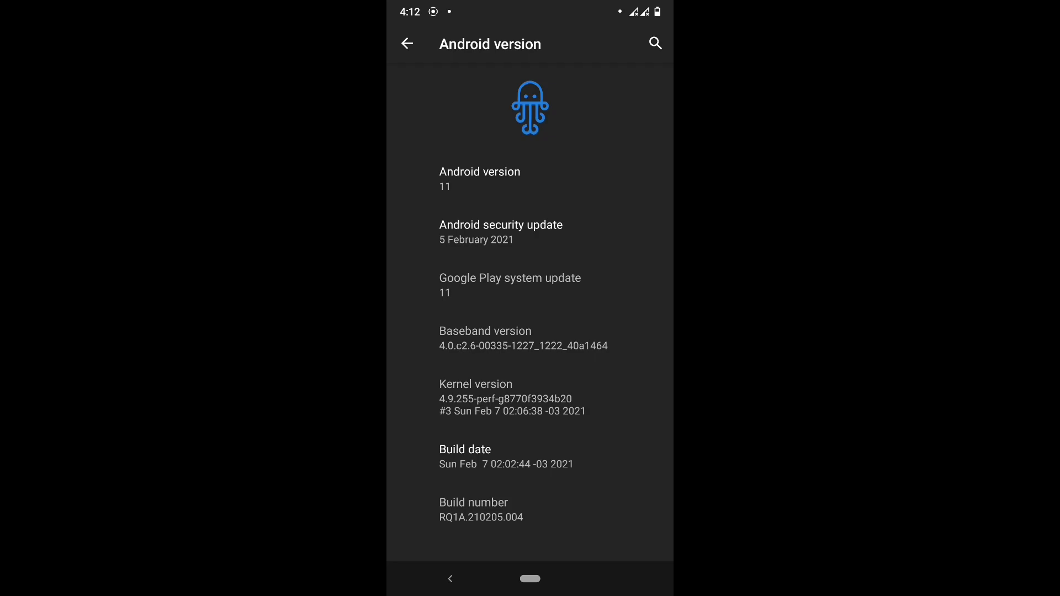
Leave the Android 11 version details and return to the app drawer.
click(497, 517)
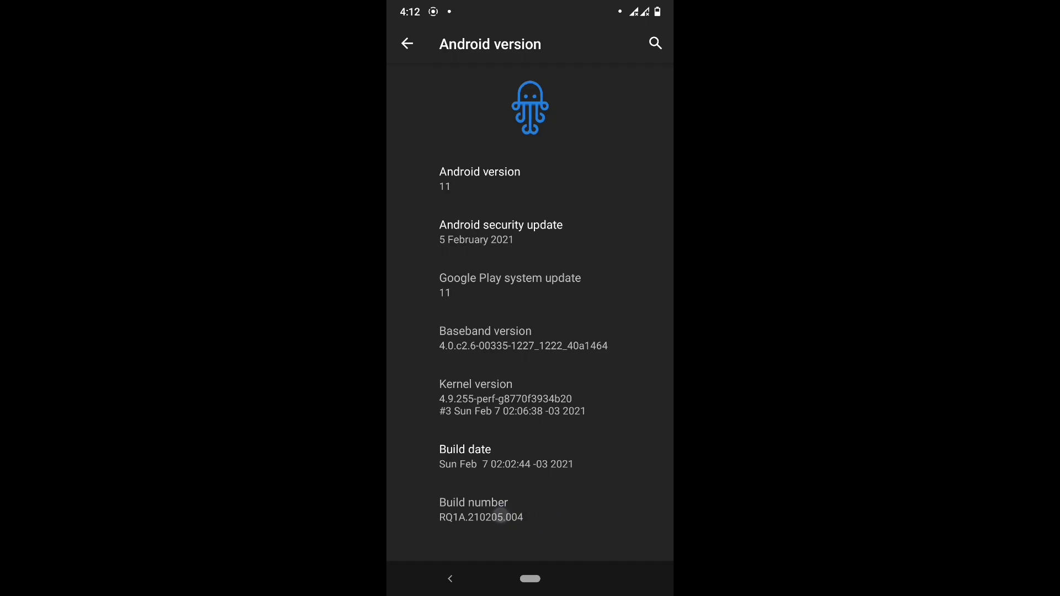
click(406, 44)
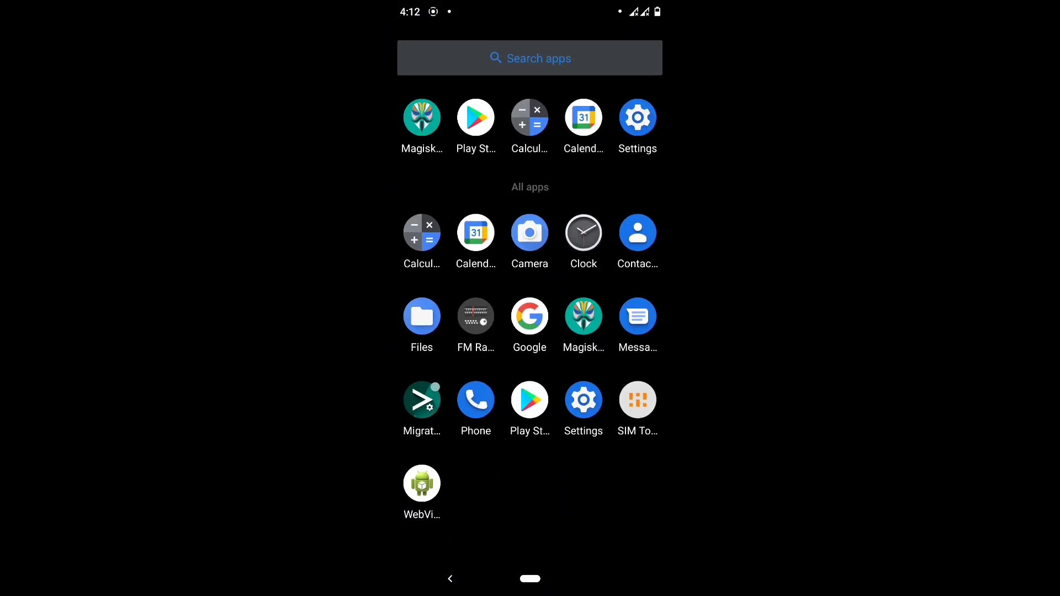
Launch Magisk Manager (21.4 installed), start Check SafetyNet and OK the proprietary code download.
click(422, 116)
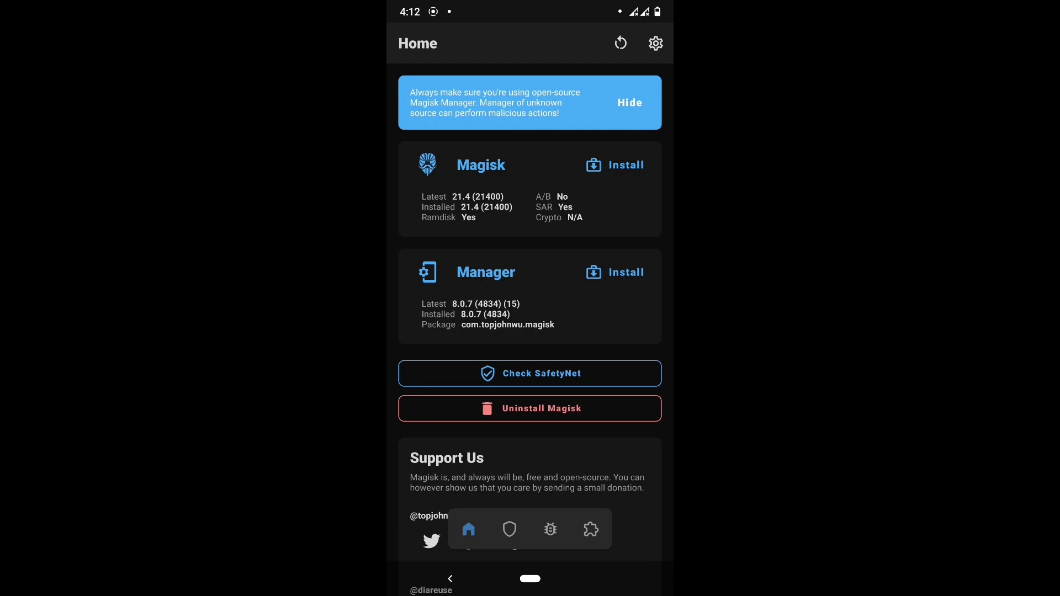
click(529, 374)
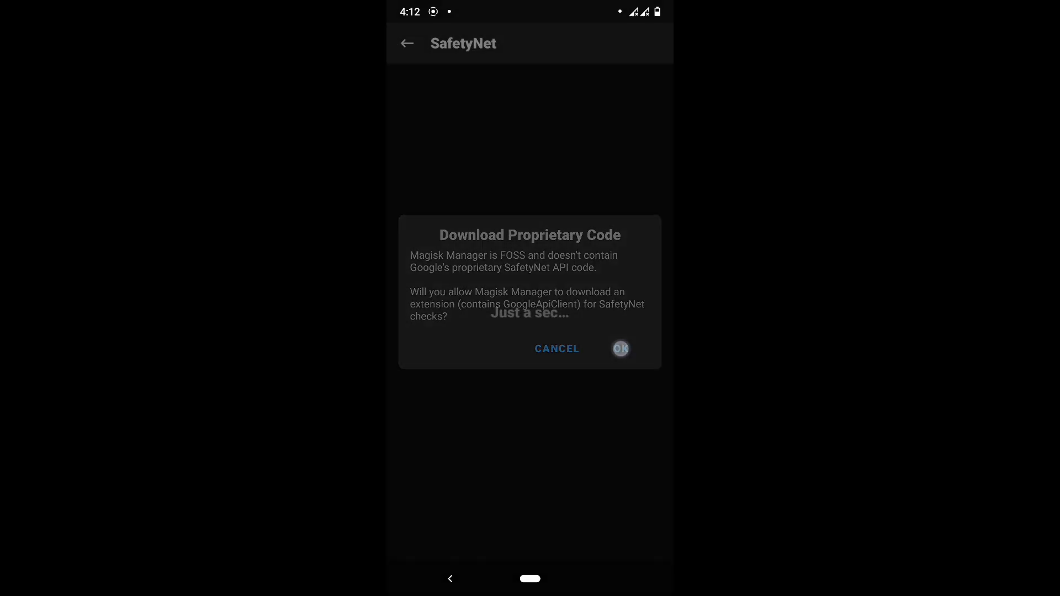
click(620, 348)
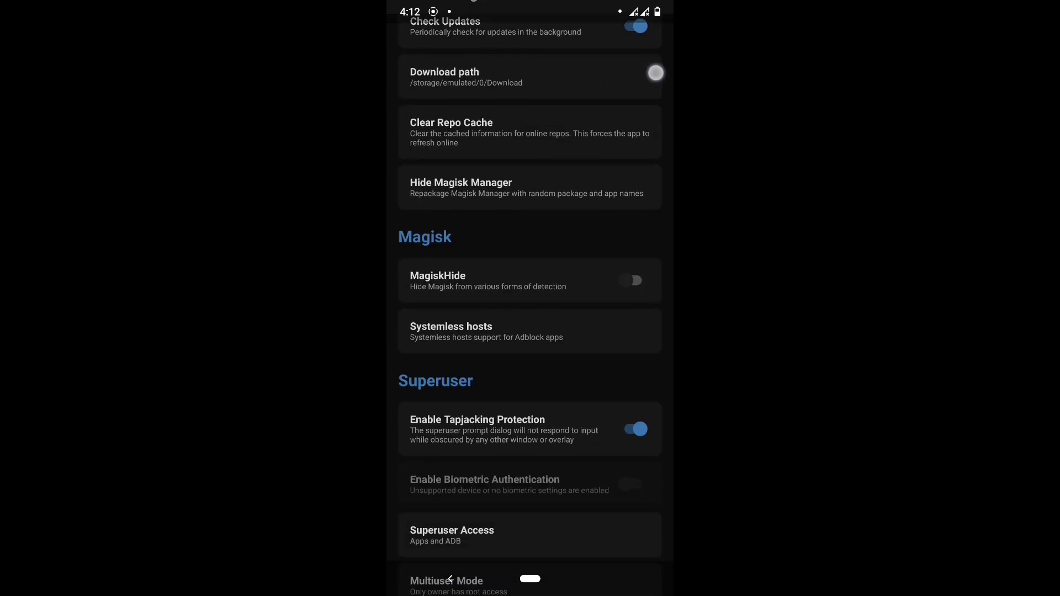
Run Check SafetyNet again until it reports Success with basicIntegrity and ctsProfile passing.
scroll(down, 3)
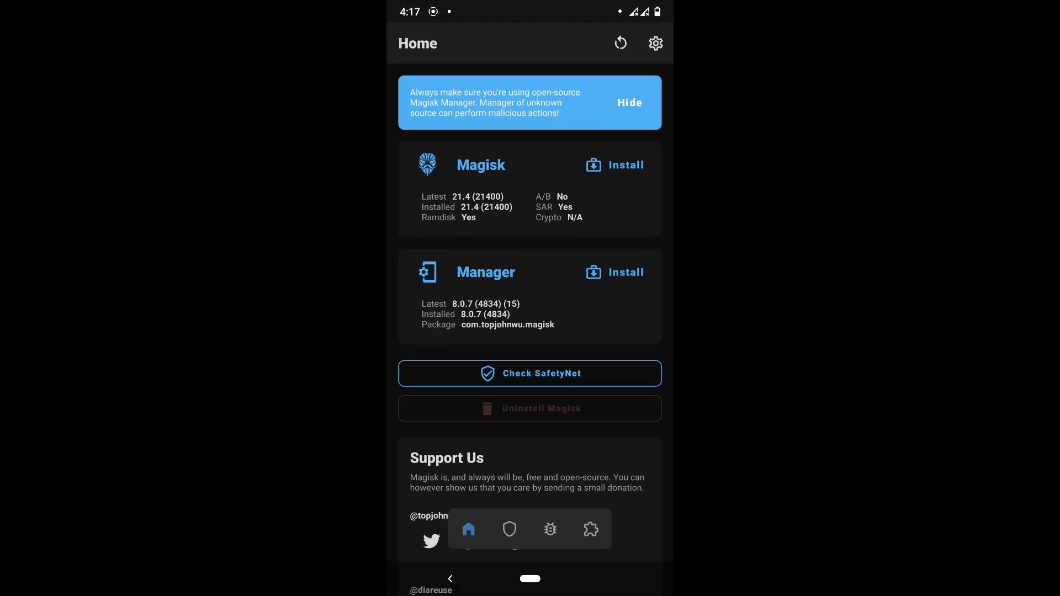
click(528, 373)
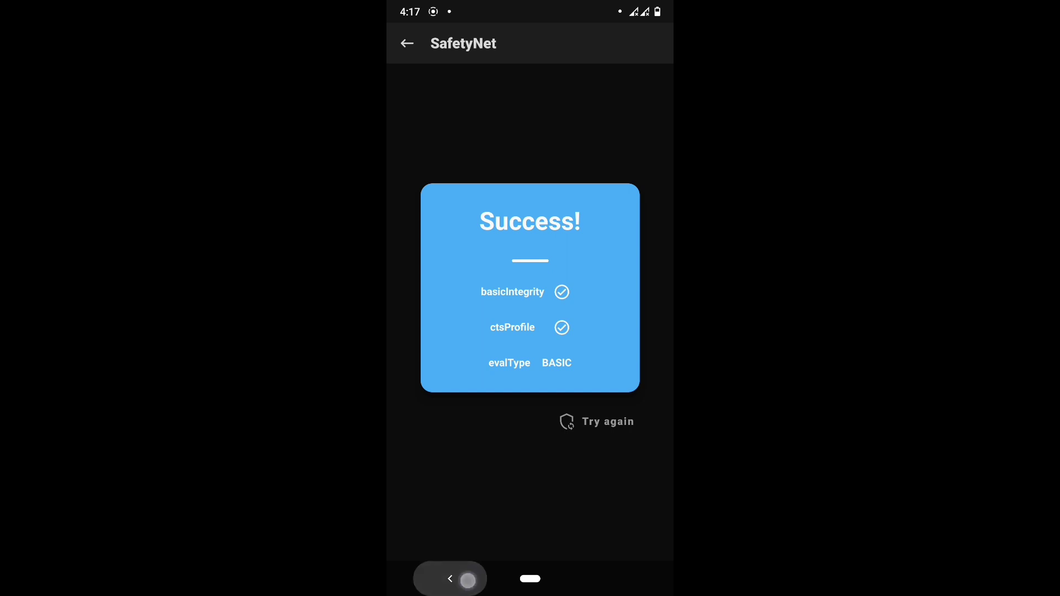